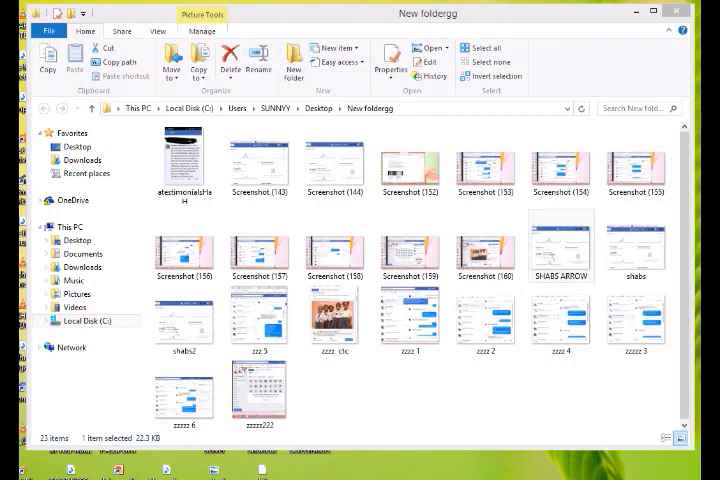
# Step: Show the first screenshot: the Facebook Page inbox with a Messenger conversation
pyautogui.click(184, 160)
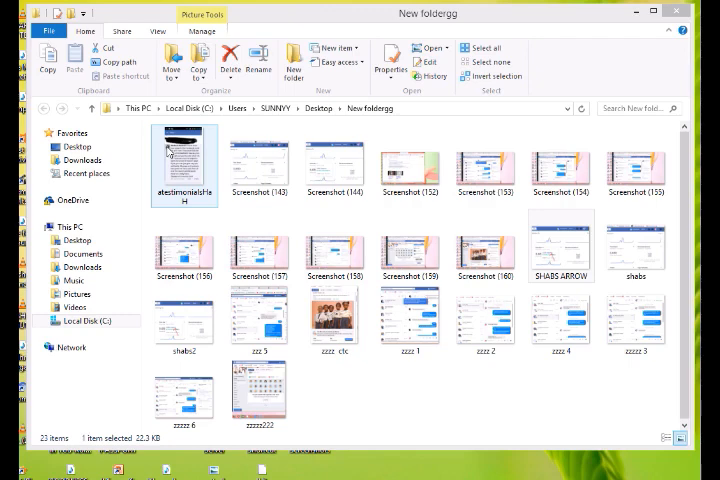
pyautogui.moveTo(176, 180)
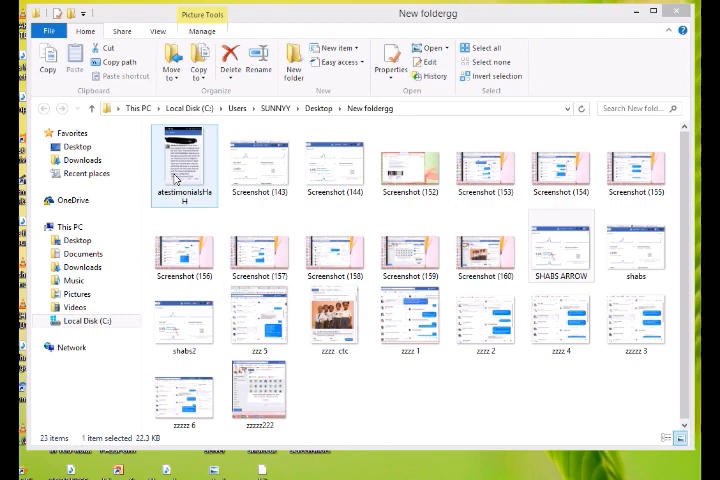
pyautogui.moveTo(176, 180)
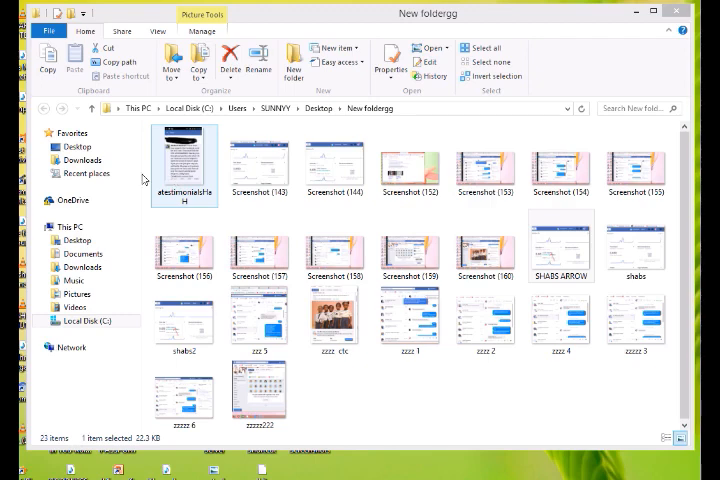
pyautogui.moveTo(196, 162)
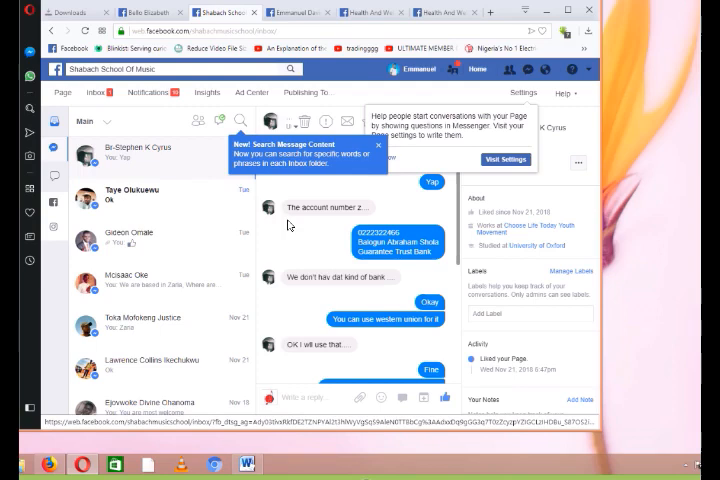
pyautogui.moveTo(362, 212)
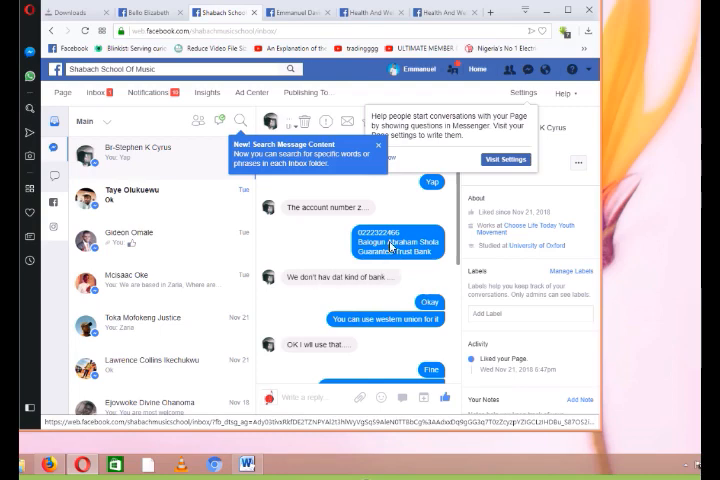
pyautogui.moveTo(296, 294)
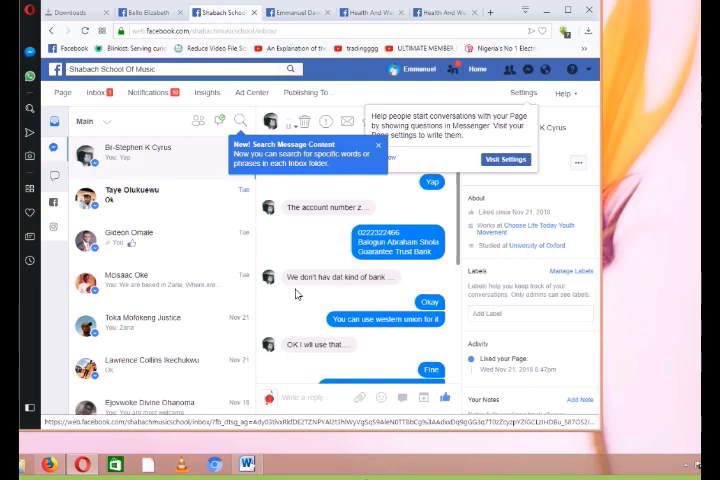
pyautogui.moveTo(394, 292)
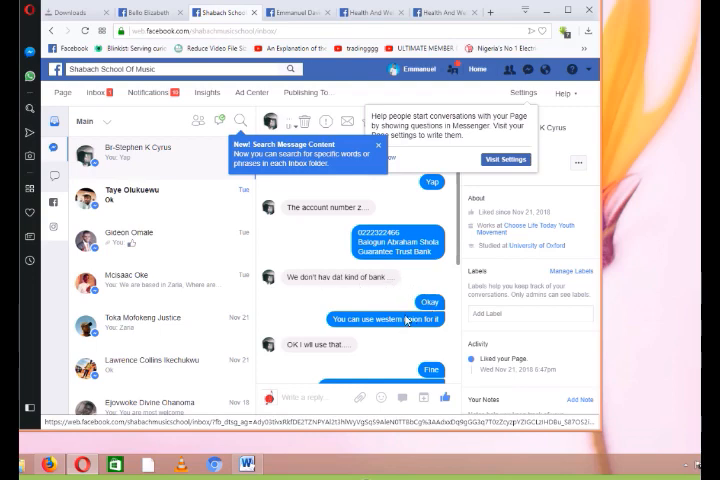
# Step: Advance to the inbox screenshot of another customer's conversation about school fees
pyautogui.click(130, 156)
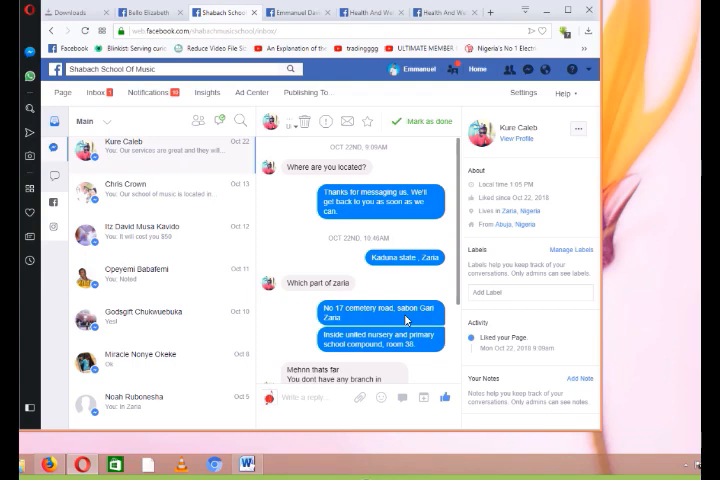
# Step: Advance through two more inbox screenshots, reaching the Page insights overview with reach charts
pyautogui.click(140, 230)
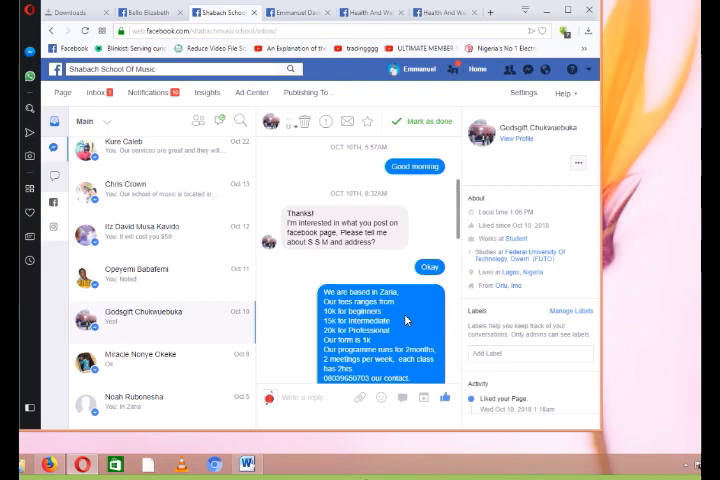
pyautogui.click(140, 360)
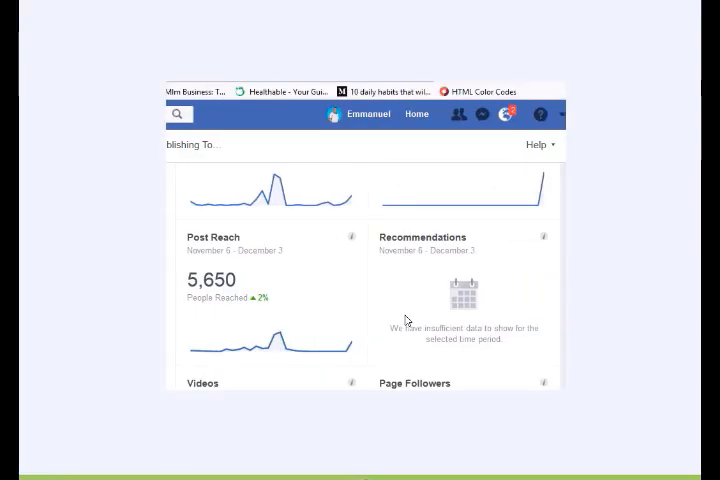
pyautogui.moveTo(304, 336)
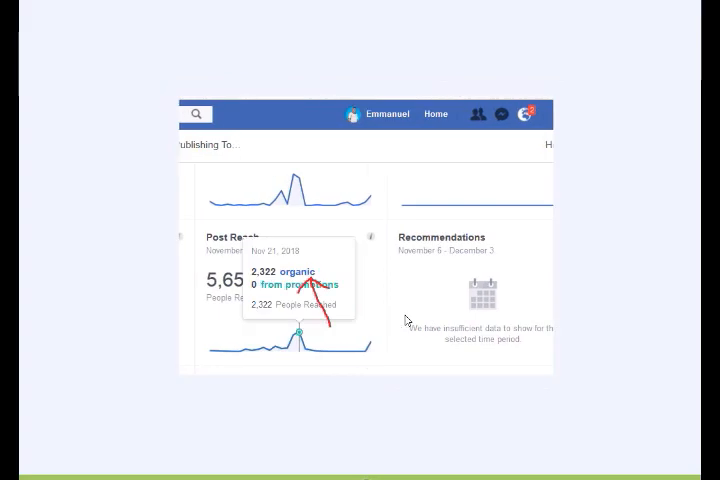